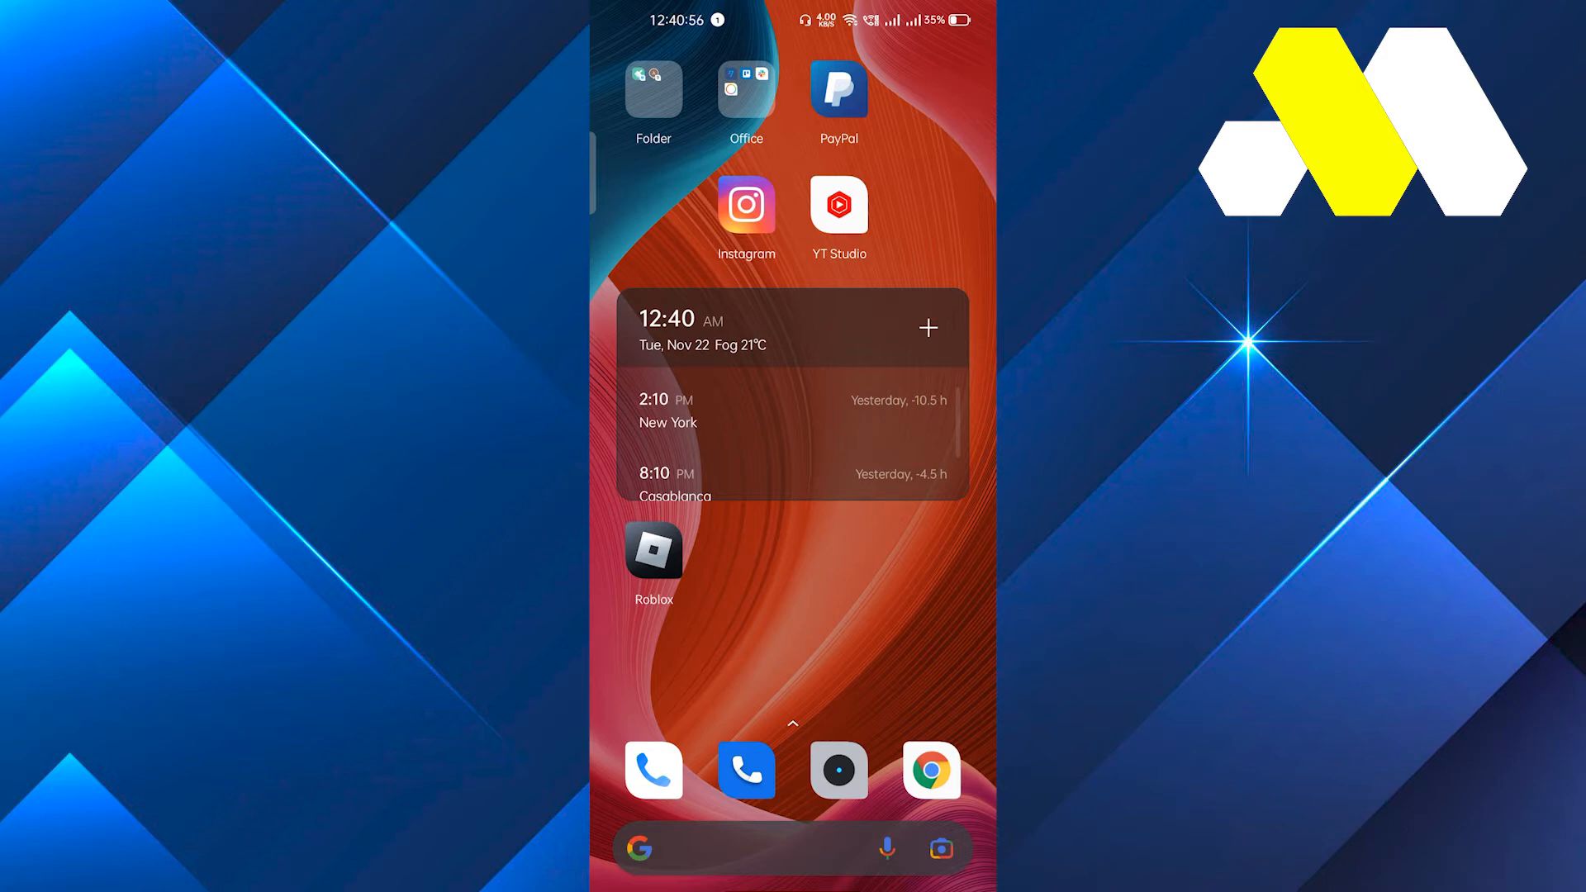
Launch Roblox from the home screen and scroll its Home feed of recommendations.
left_click(654, 552)
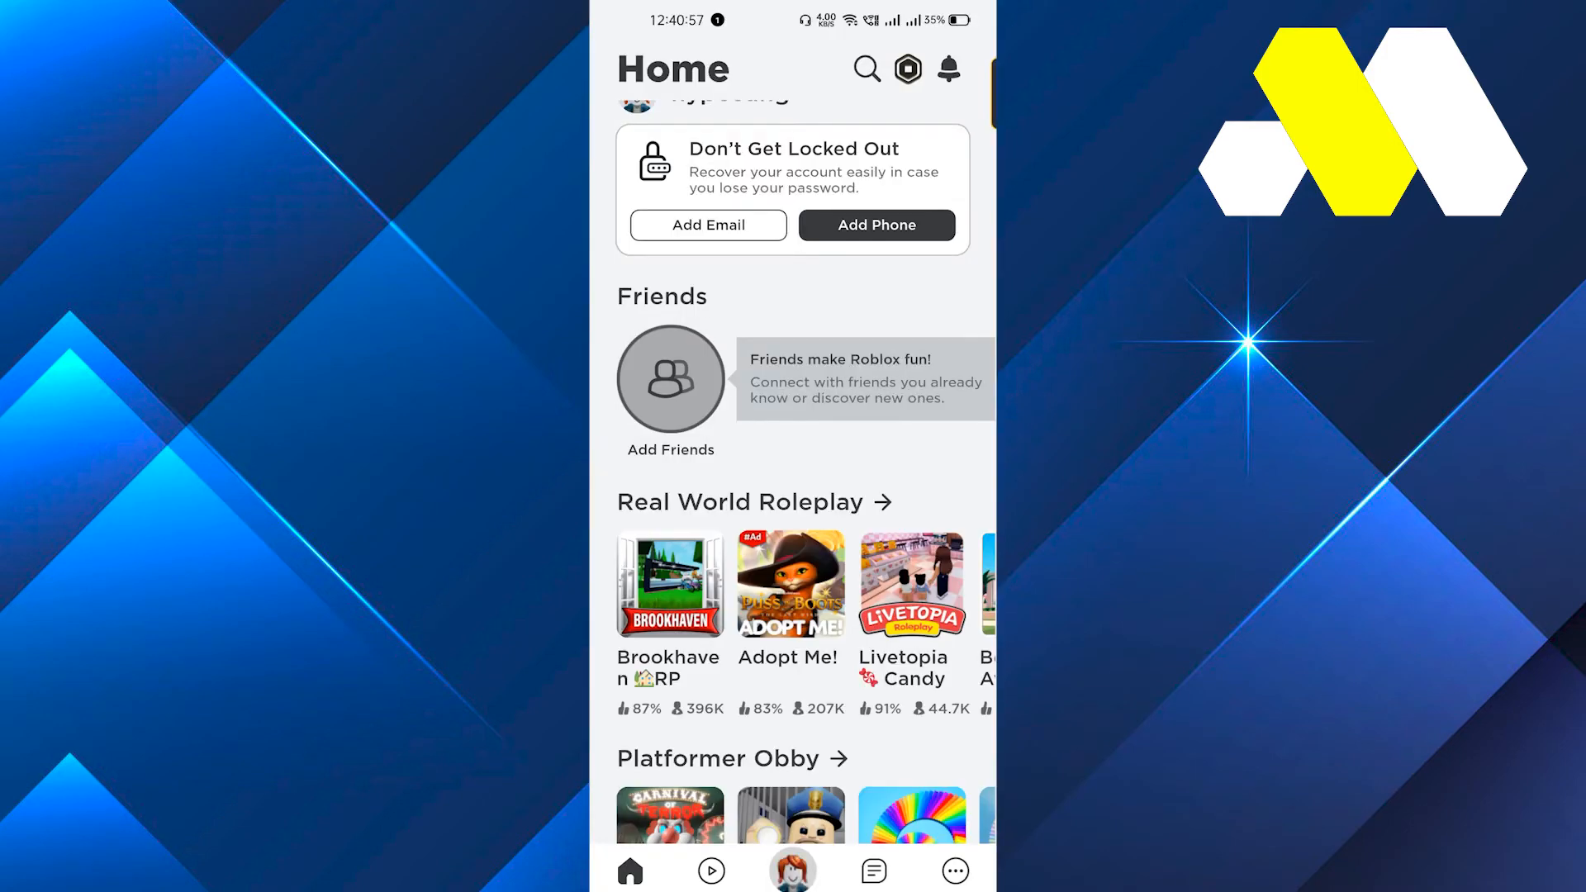
scroll("down", 3)
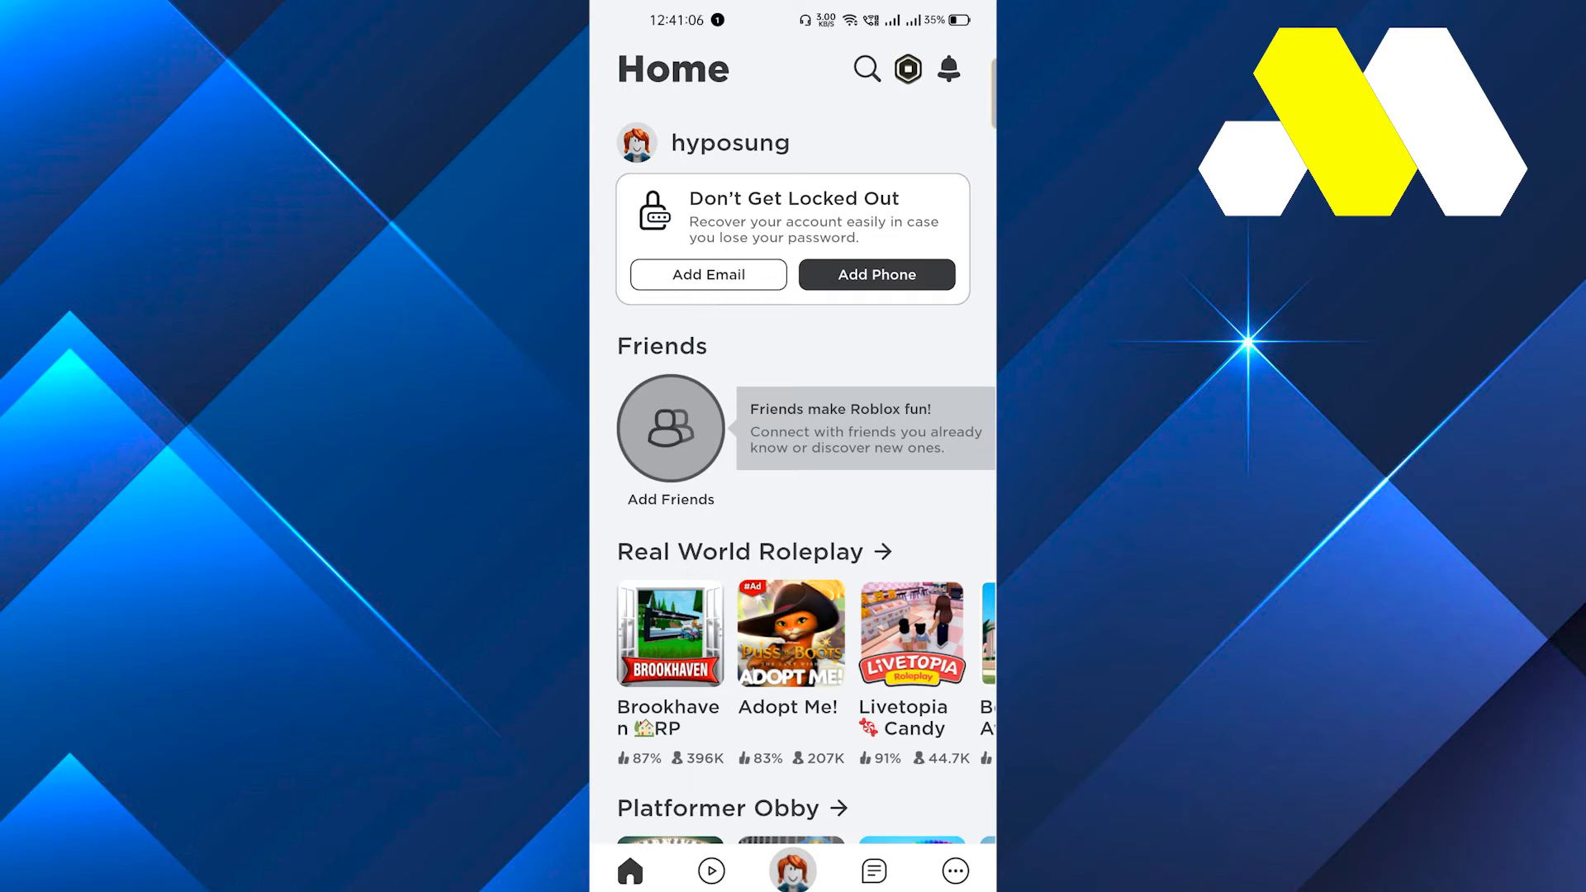
Open the account profile via More and scroll through its About and Creations sections.
left_click(953, 870)
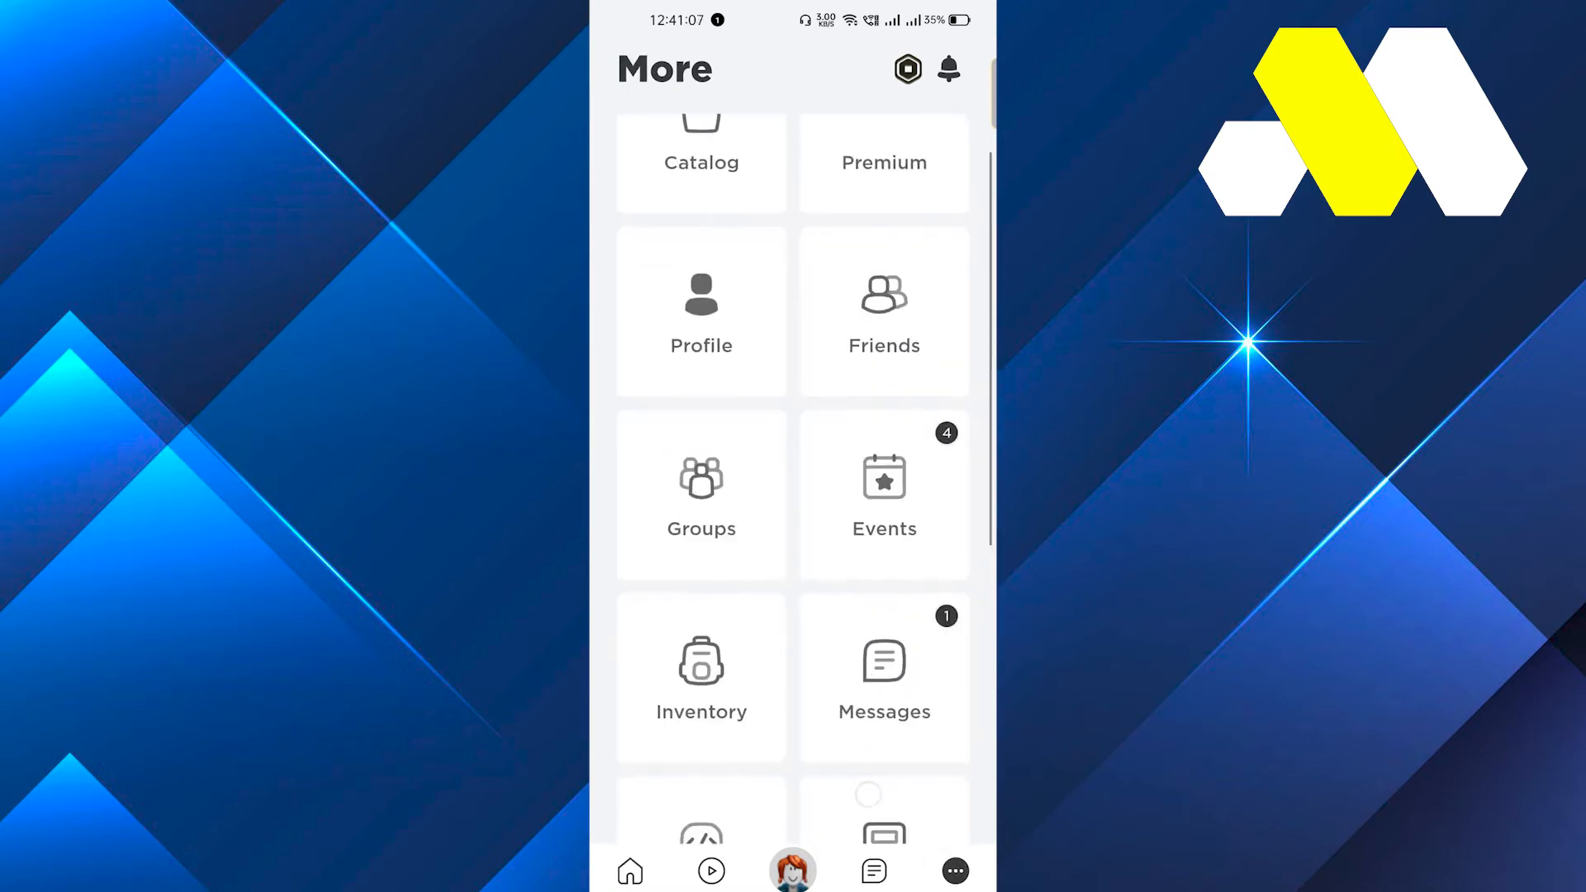
left_click(700, 310)
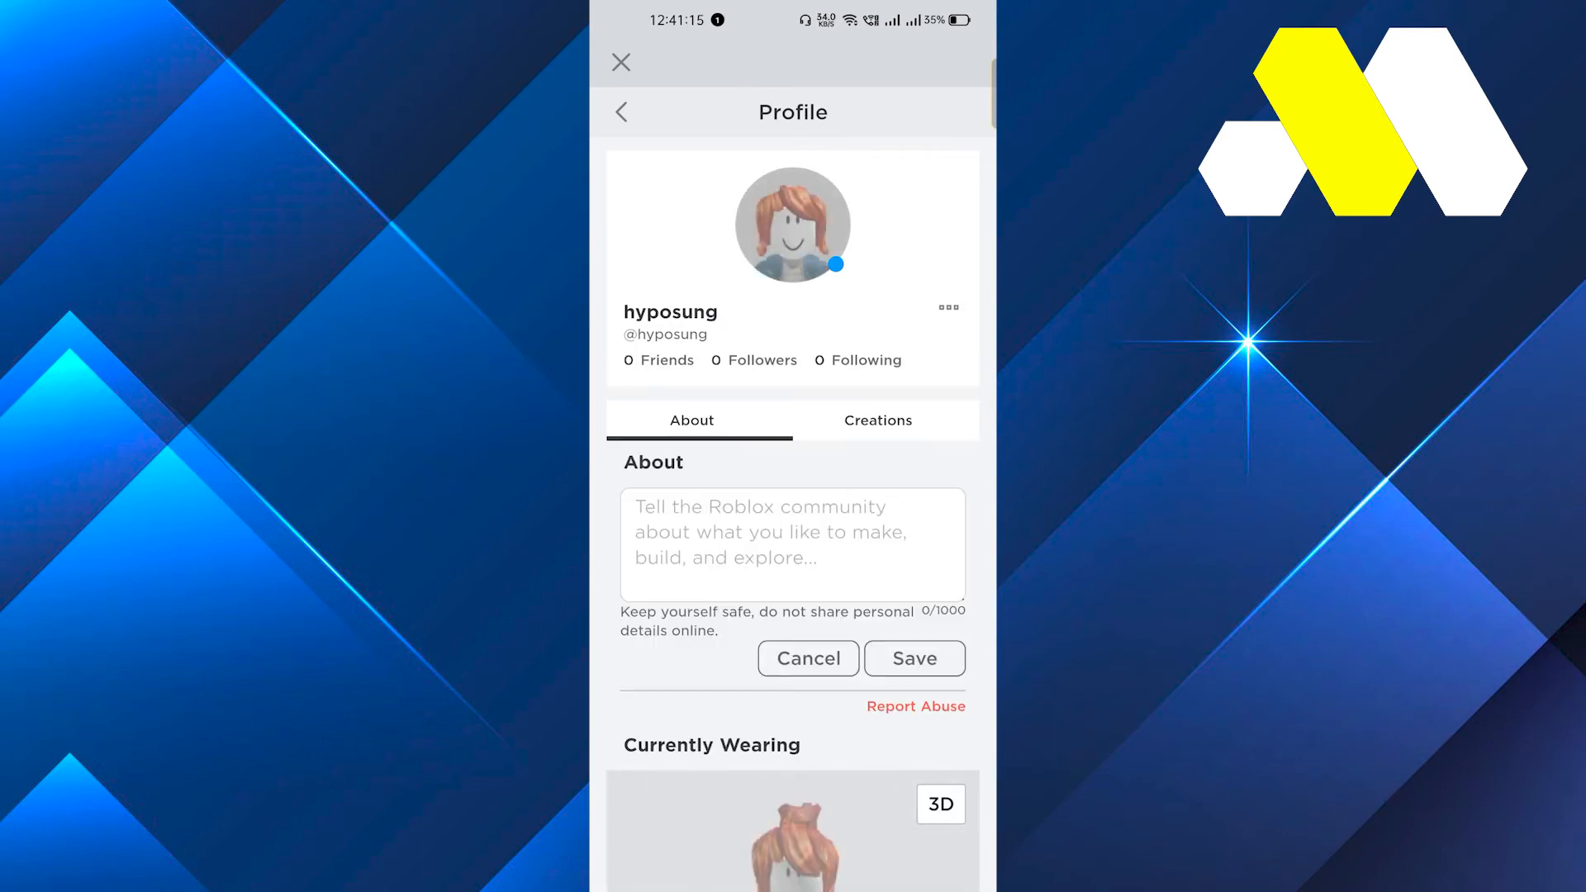
scroll("down", 3)
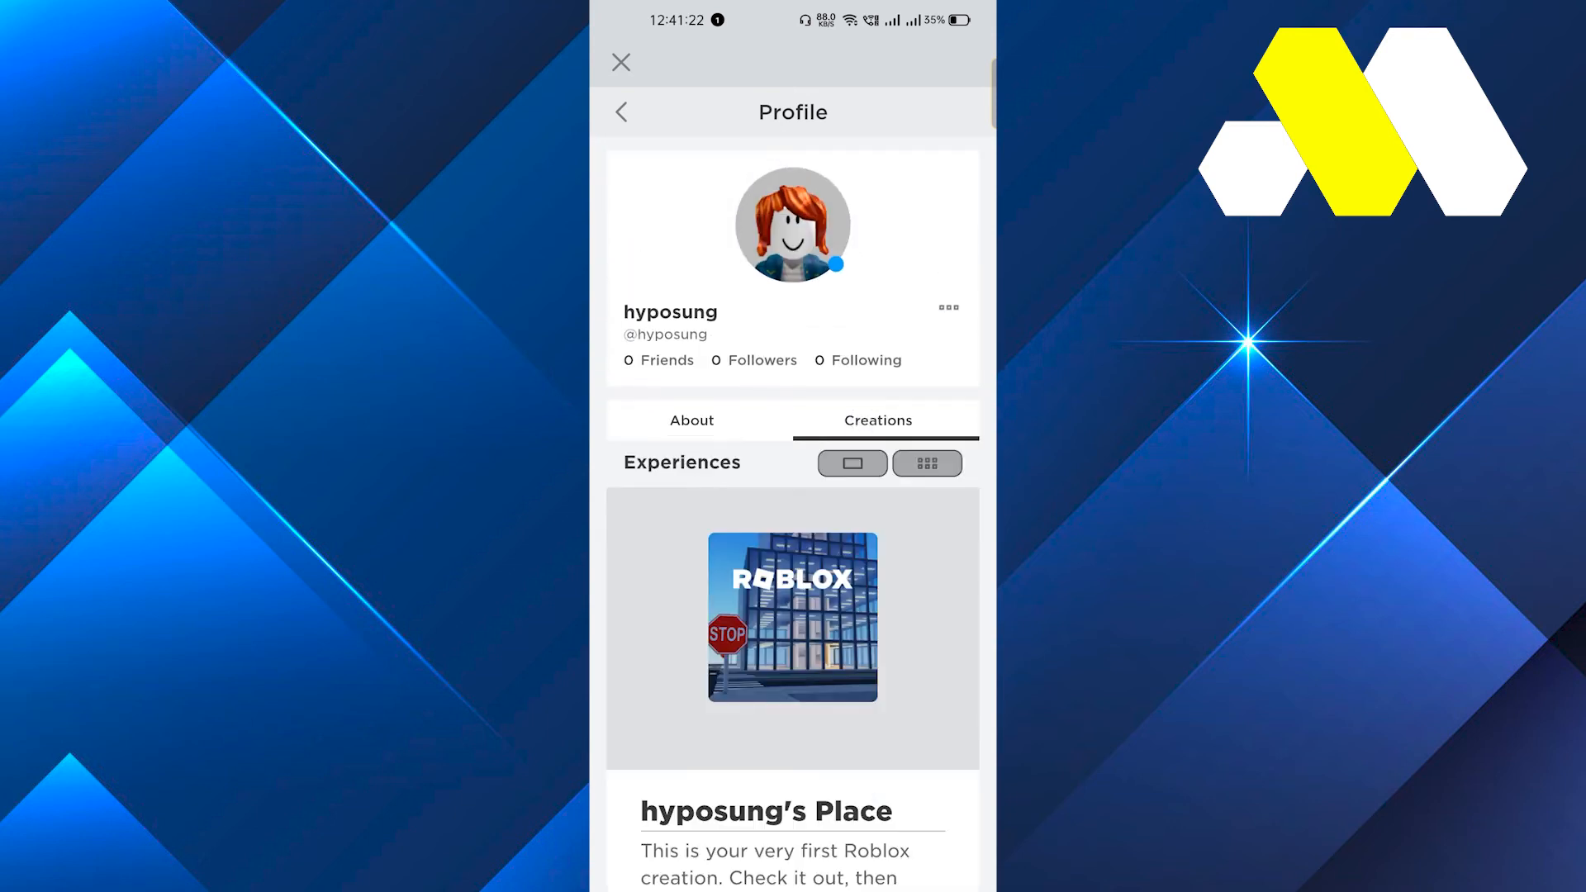
scroll("down", 3)
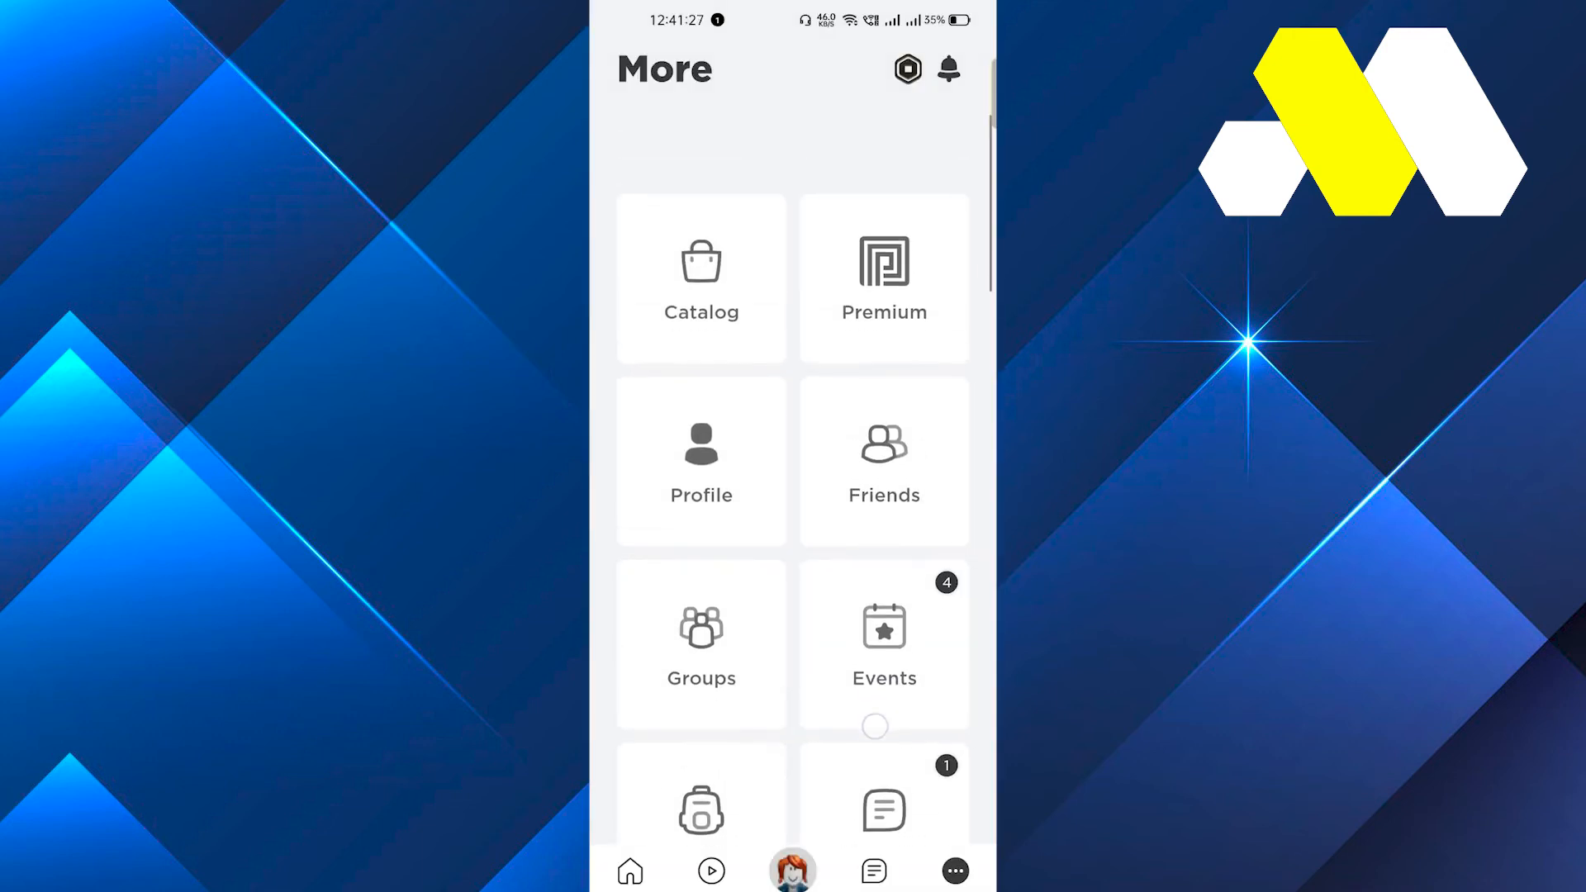
Scroll the More page and open Settings listing account, security and privacy sections.
scroll("down", 3)
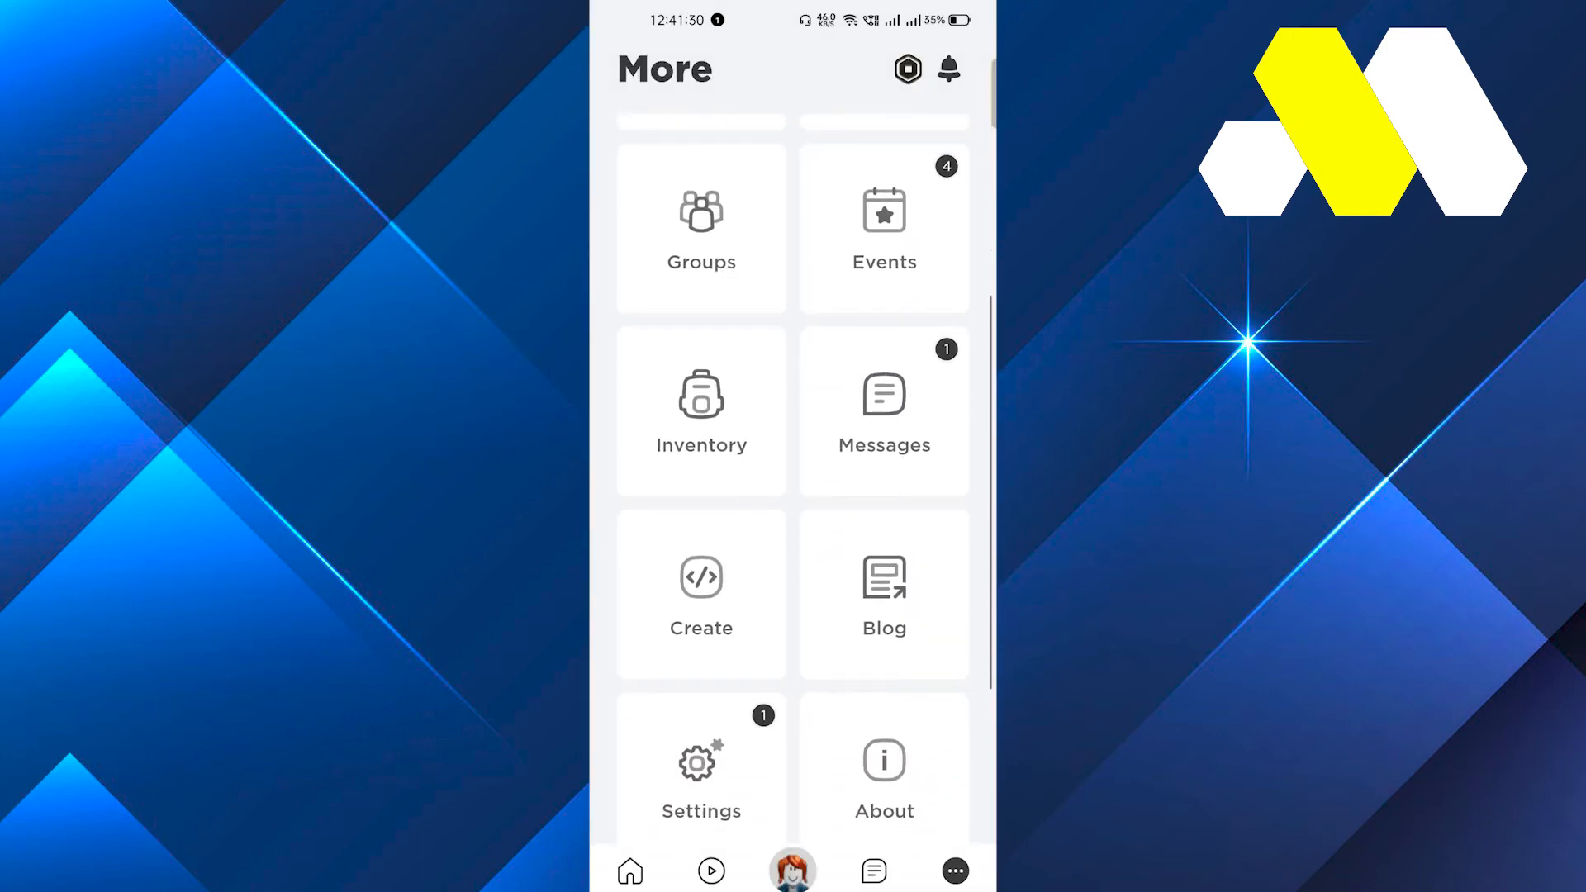
left_click(700, 765)
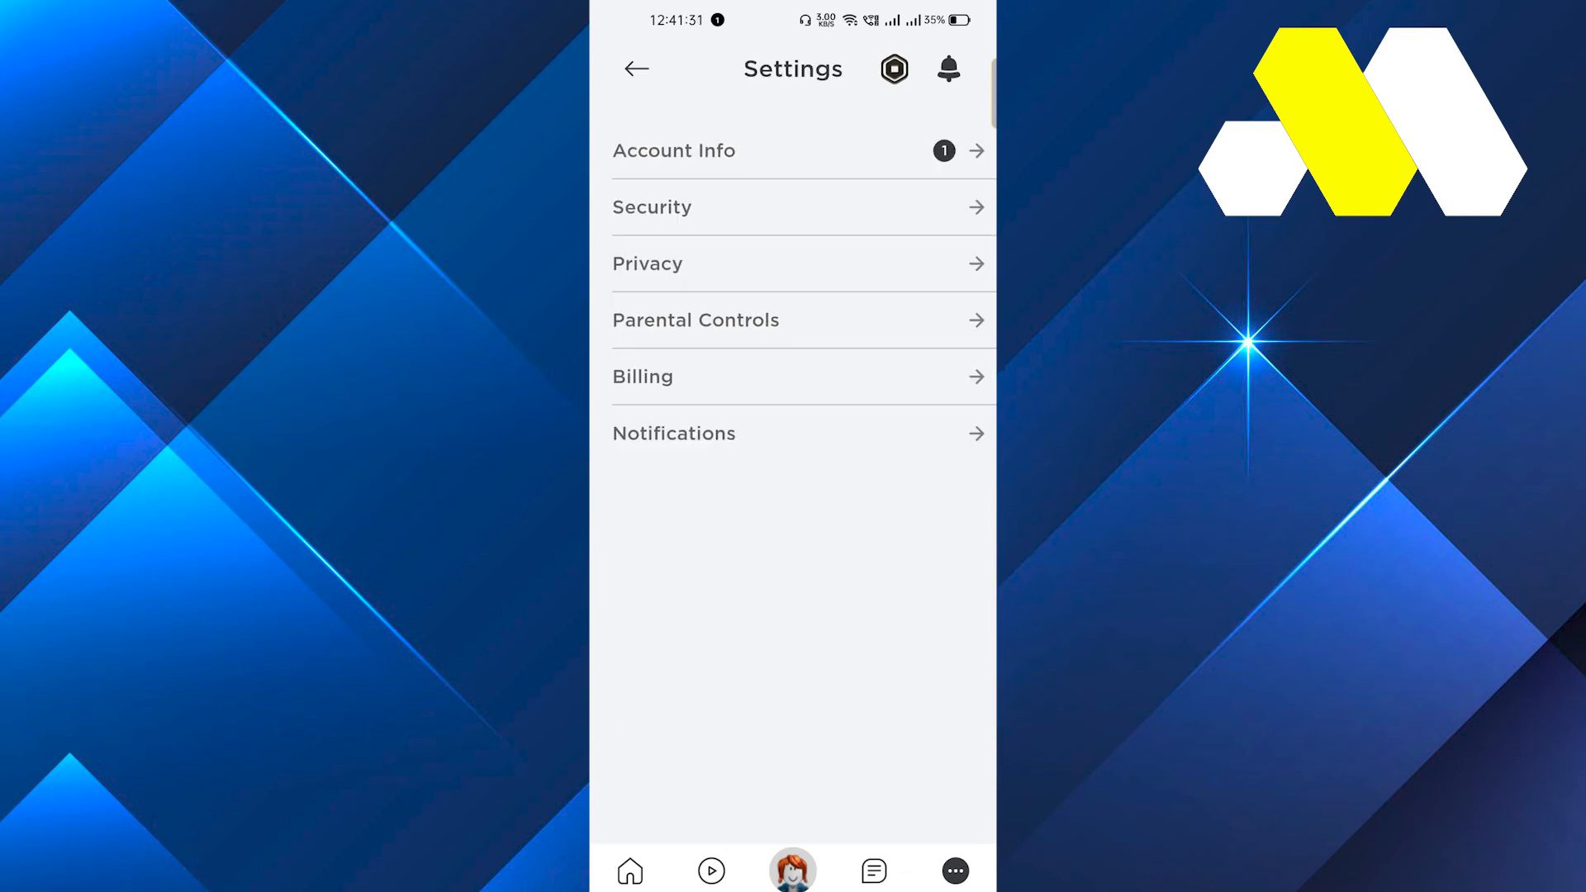